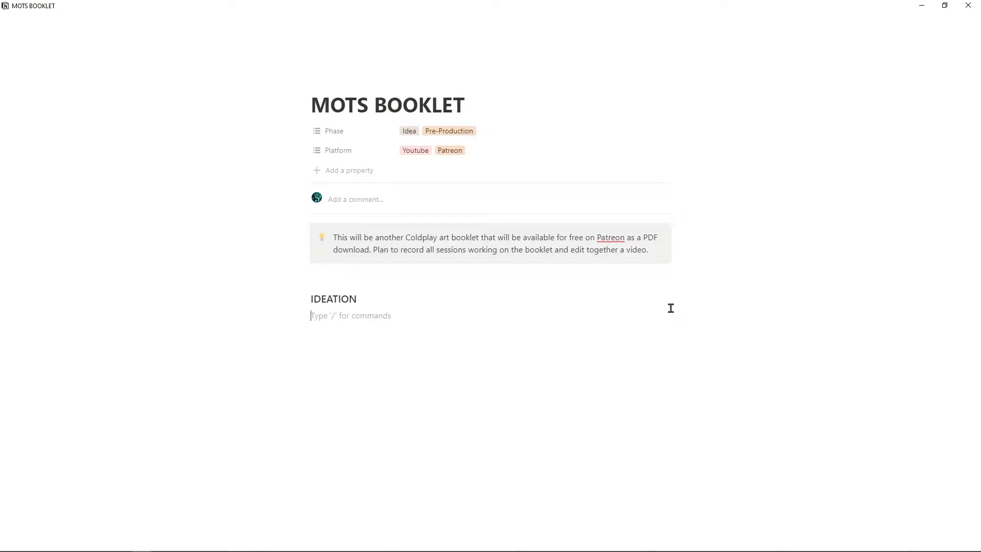
Add the MOTS I song entry and review the gallery's sort options under IDEATION
{"action": "type", "text": "MOTS I"}
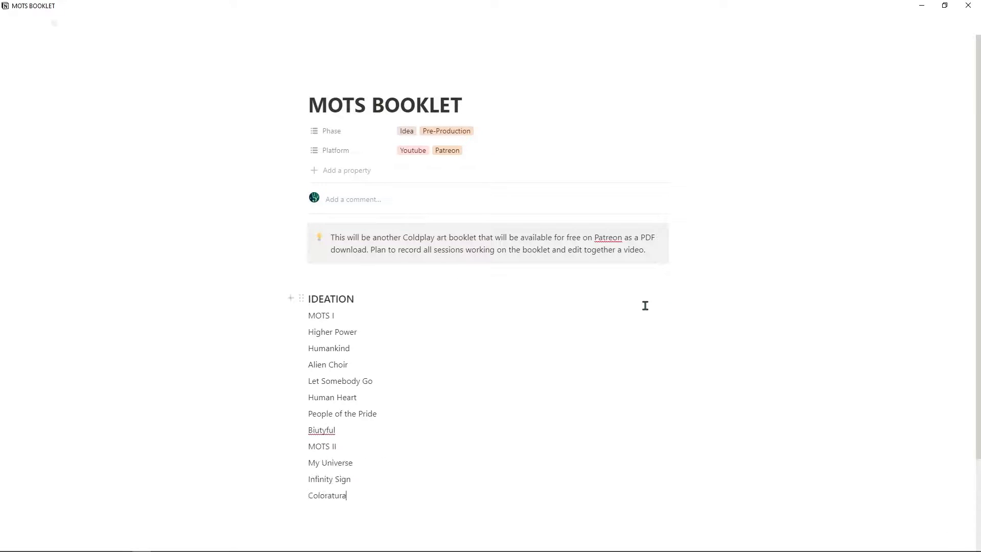
{"action": "scroll", "scroll_direction": "down", "scroll_amount": 3}
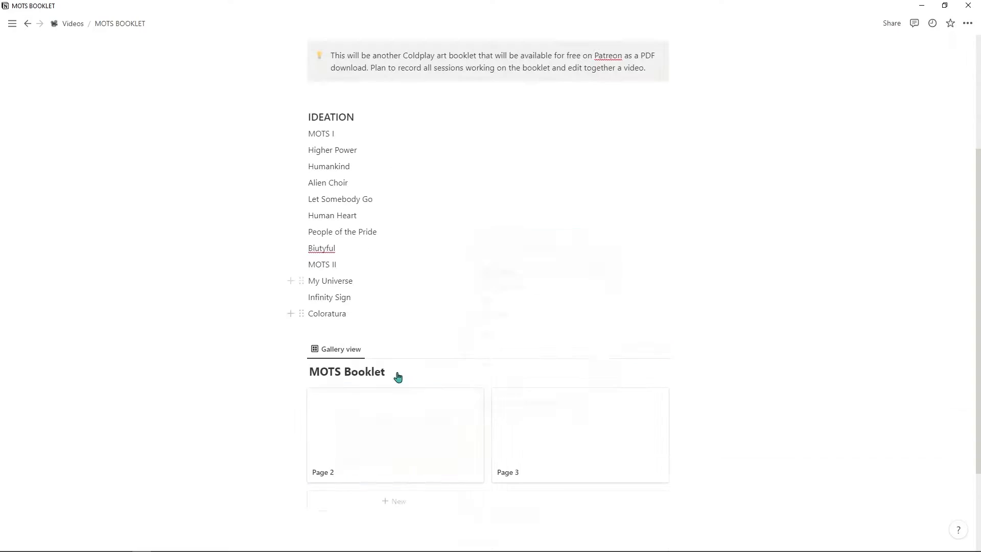
{"action": "left_click", "coordinate": [572, 147]}
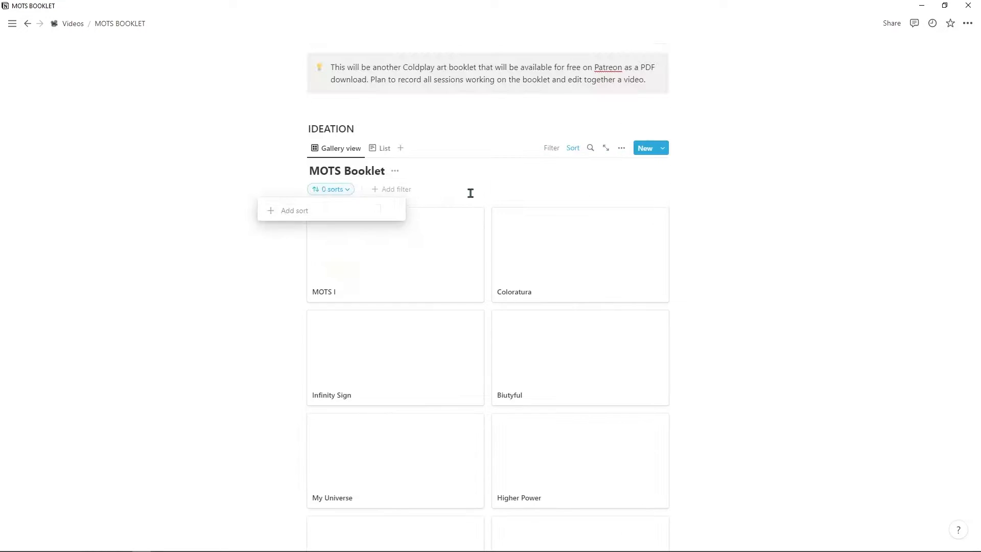
Write the approach bullet asking how to incorporate the spheres or languages aligned with the songs
{"action": "scroll", "scroll_direction": "up", "scroll_amount": 3}
{"action": "type", "text": "maybe som"}
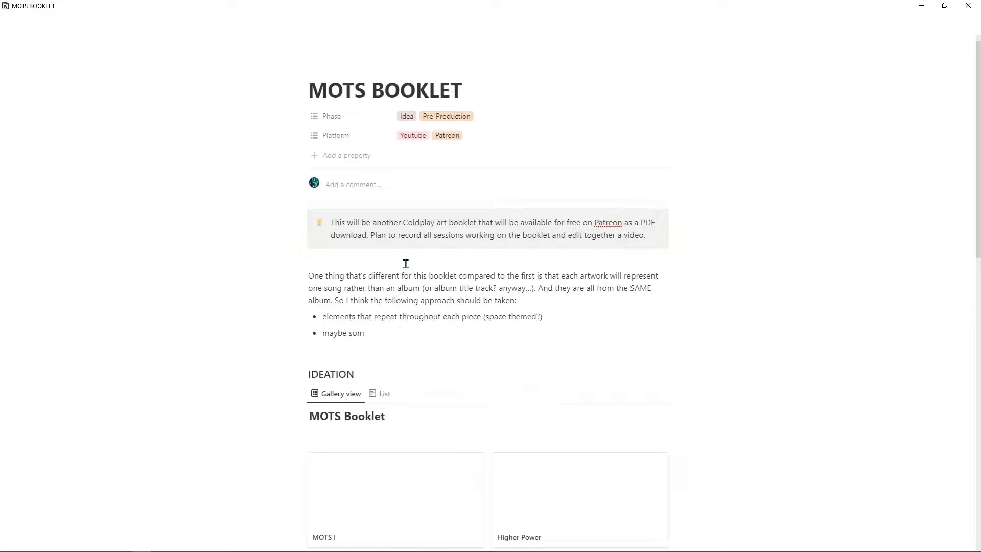
{"action": "type", "text": "e way to incorporate the spheres that align with the songs? or their languages?"}
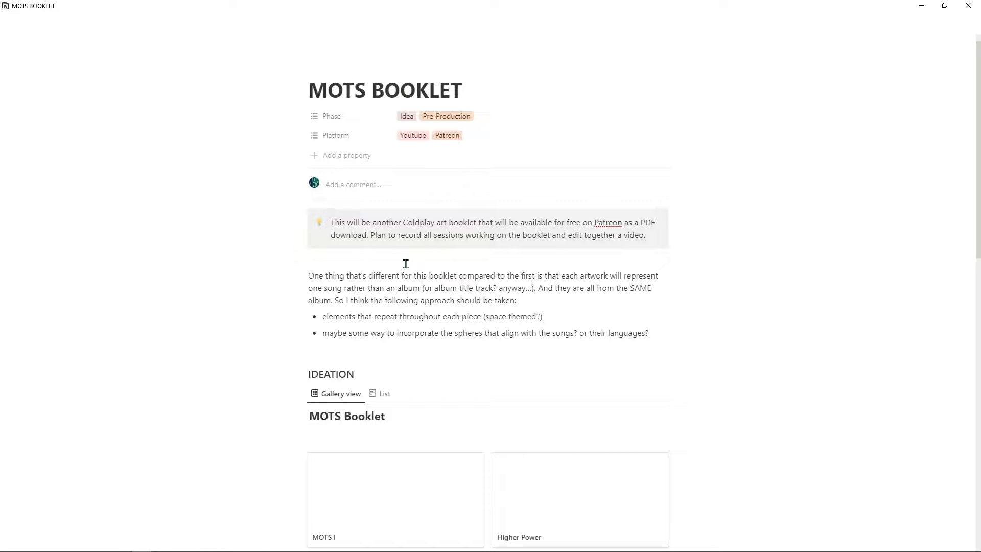
{"action": "scroll", "scroll_direction": "down", "scroll_amount": 3}
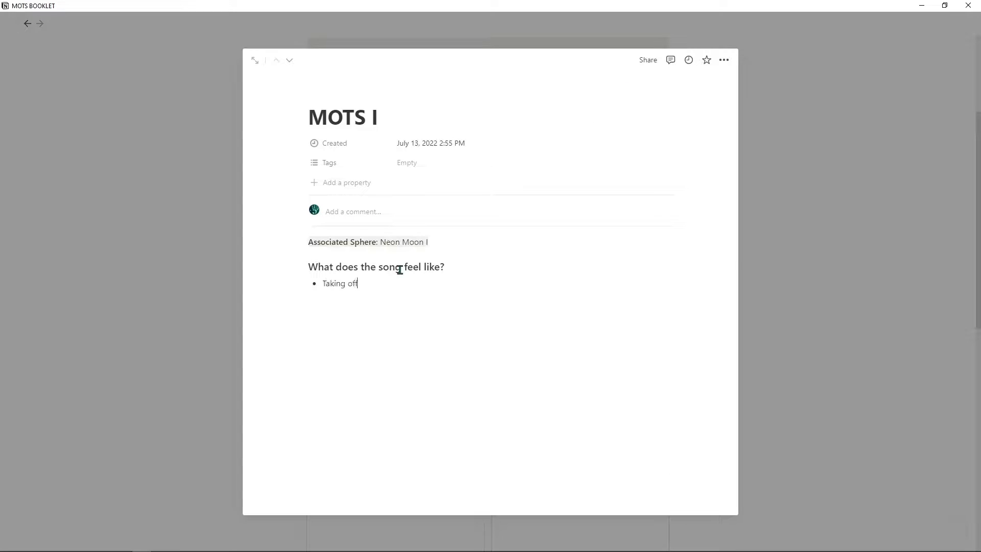
Note that MOTS I feels like taking off 'in a spaceship, or a rollercoaster'
{"action": "type", "text": "in a spaceship, or a rollercoaster"}
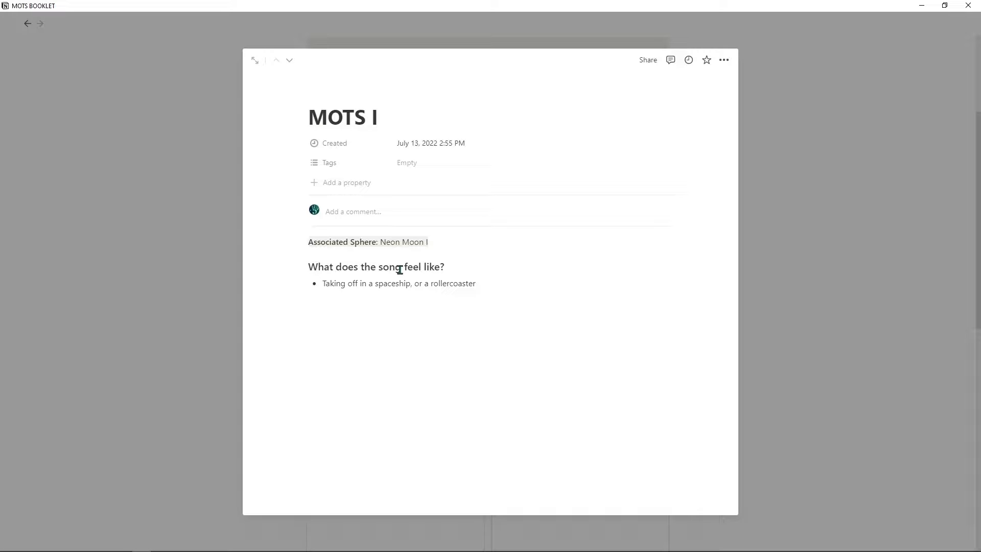
{"action": "left_click", "coordinate": [475, 283]}
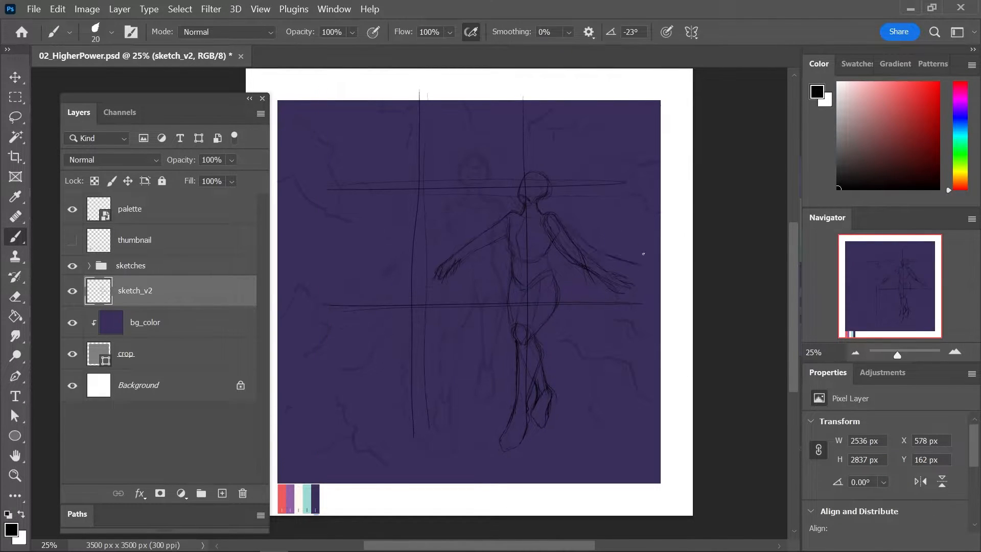
Transform the sketch_v2 figure and create new guides from the shape's bounds
{"action": "key", "text": "ctrl+t"}
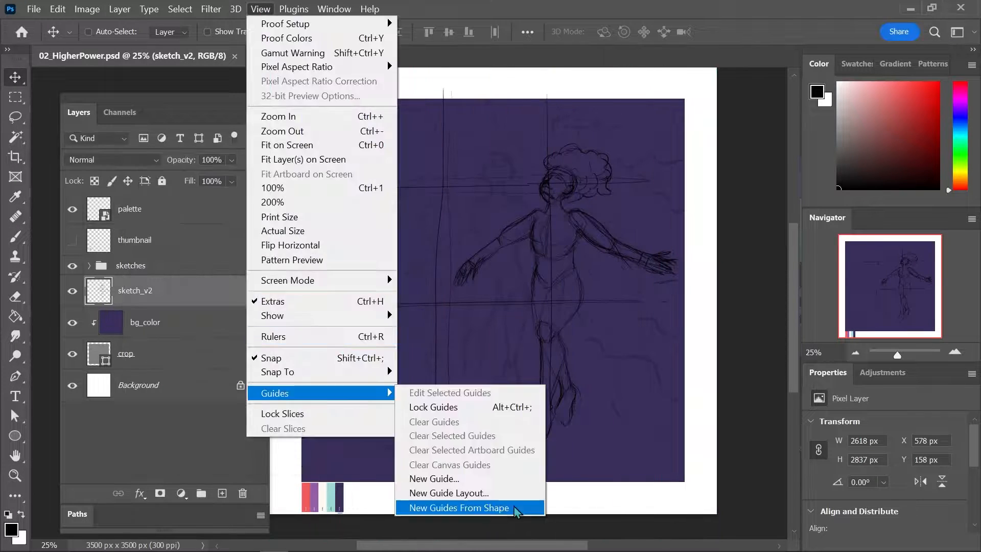
{"action": "left_click", "coordinate": [459, 507]}
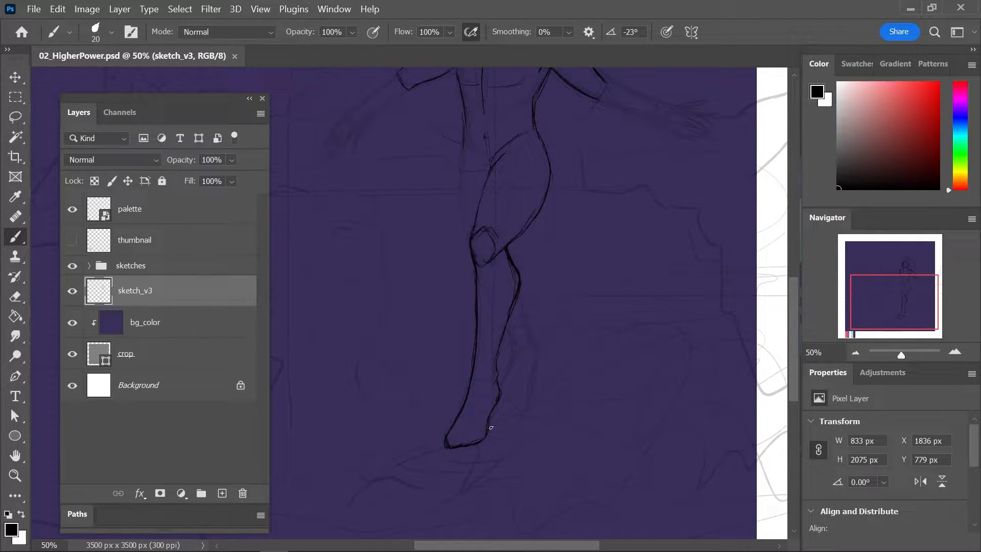
Ink the figure's leg contour on character_line, then add the eye detail on a new layer
{"action": "left_click", "coordinate": [222, 492]}
{"action": "type", "text": "character_line"}
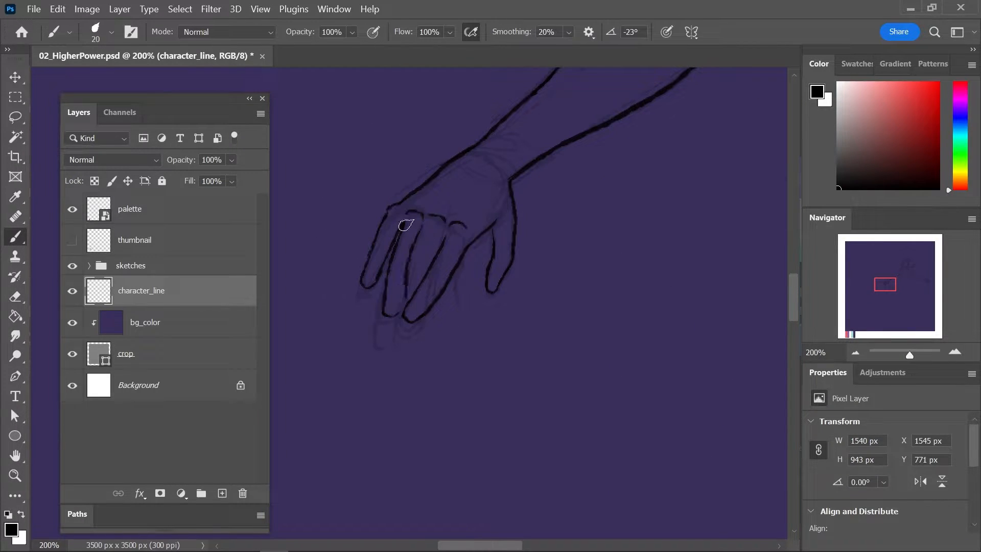
{"action": "key", "text": "ctrl+minus"}
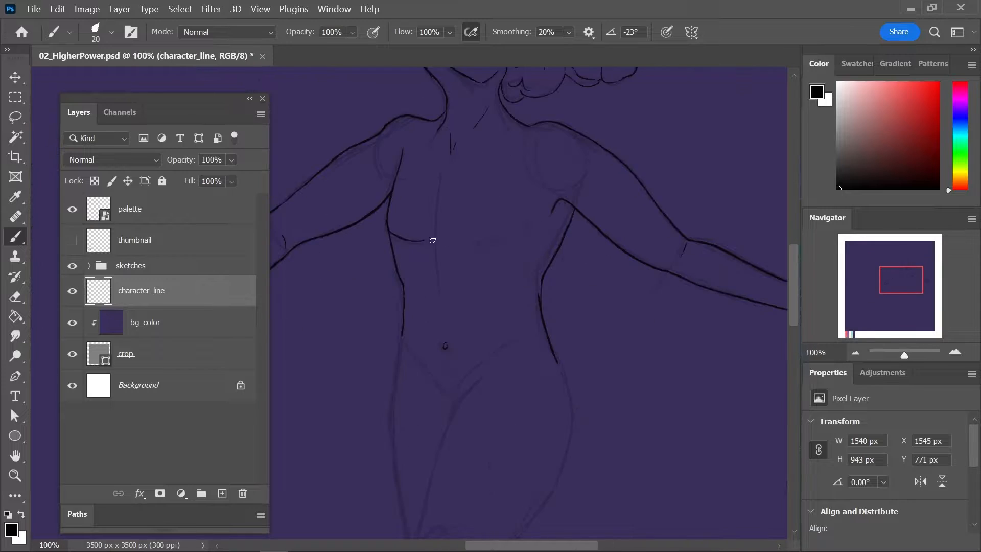
{"action": "scroll", "scroll_direction": "down", "scroll_amount": 3}
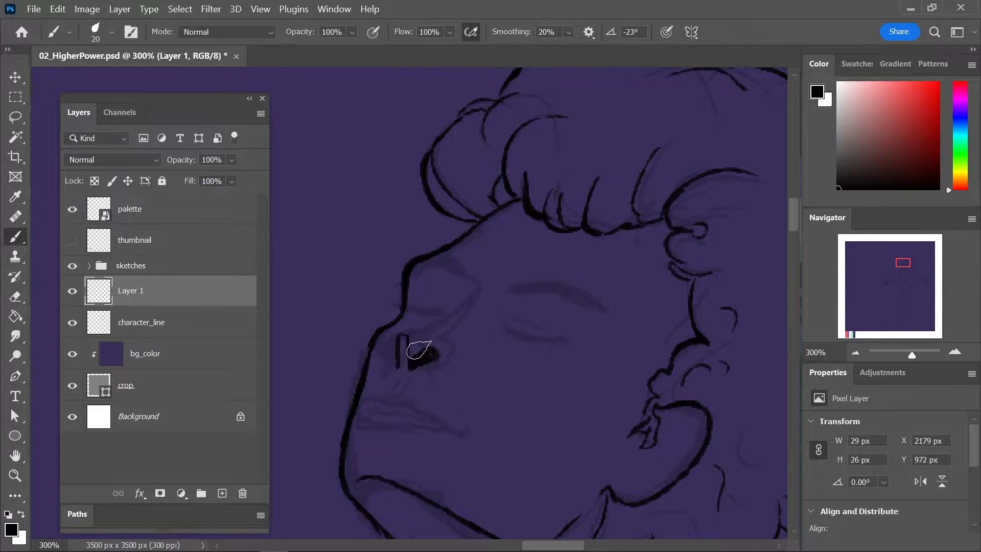
{"action": "left_click", "coordinate": [16, 296]}
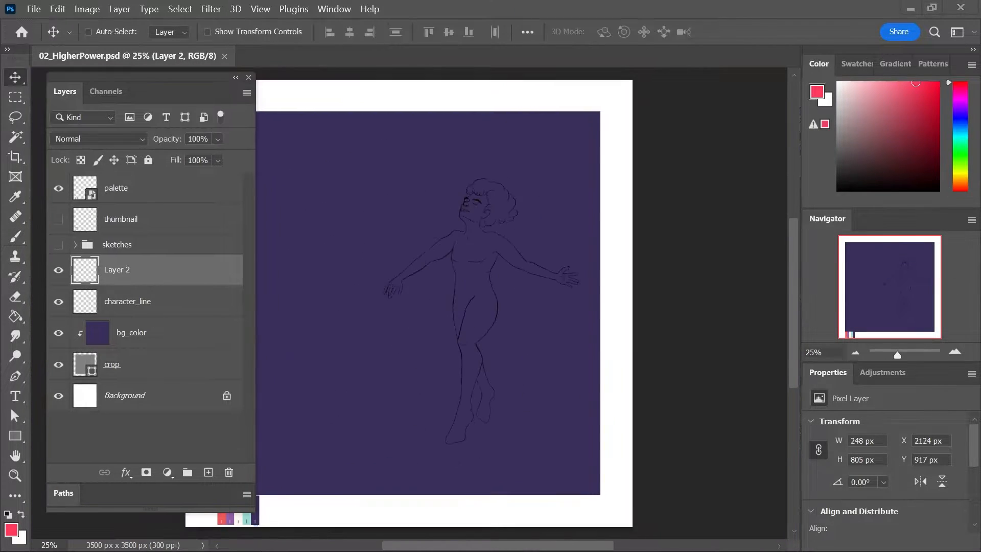
Paint lavender ridge highlights on the teal mountains and erase the excess along the ridge
{"action": "left_click", "coordinate": [75, 244]}
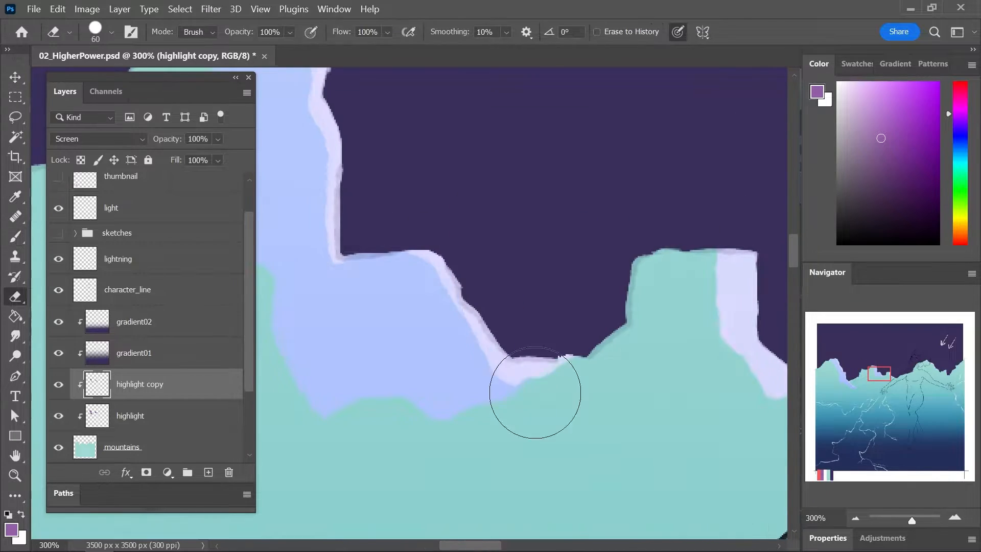
{"action": "left_click", "coordinate": [228, 472]}
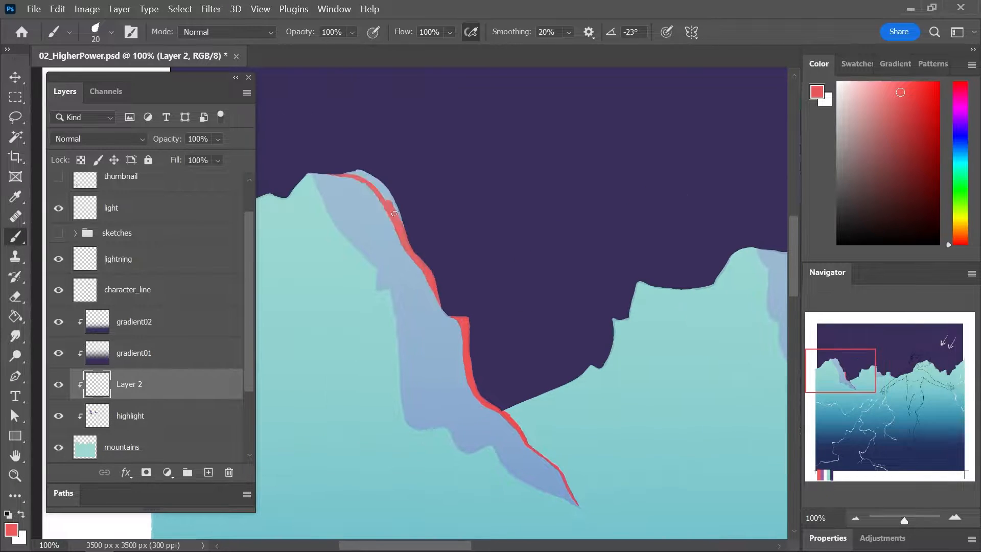
{"action": "left_click", "coordinate": [97, 138]}
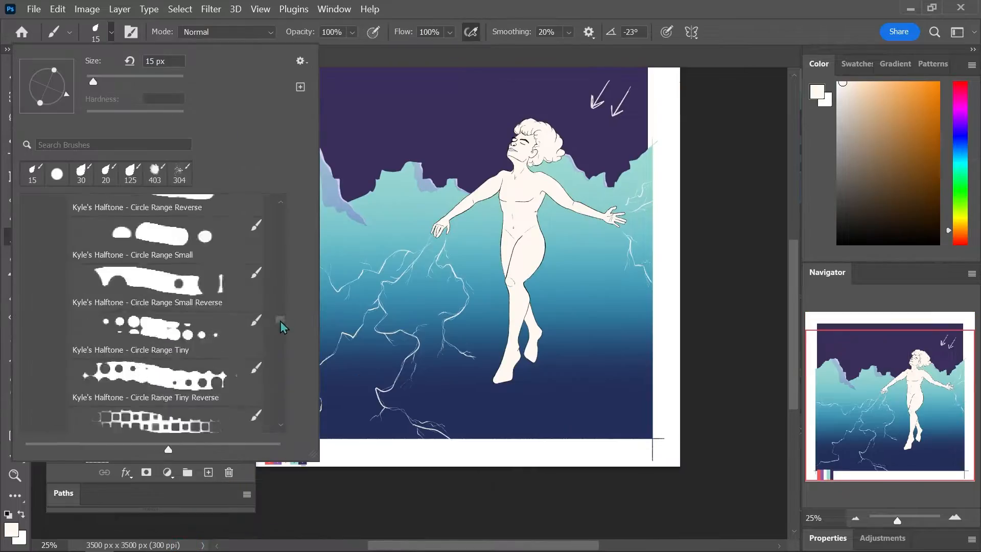
Paint soft clouds with a halftone brush, set the ground layer to Vivid Light, and start the Mosaic filter
{"action": "left_click", "coordinate": [356, 56]}
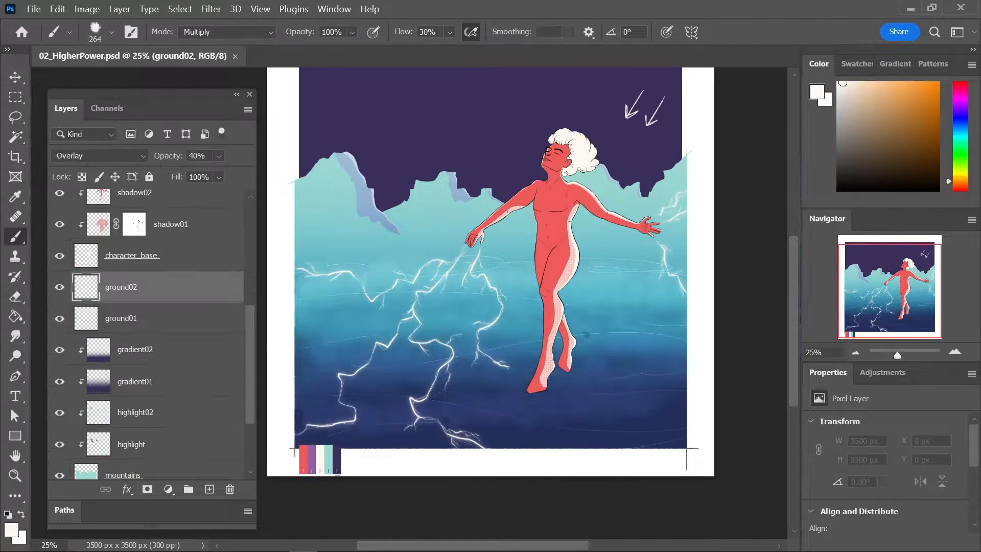
{"action": "left_click", "coordinate": [98, 155]}
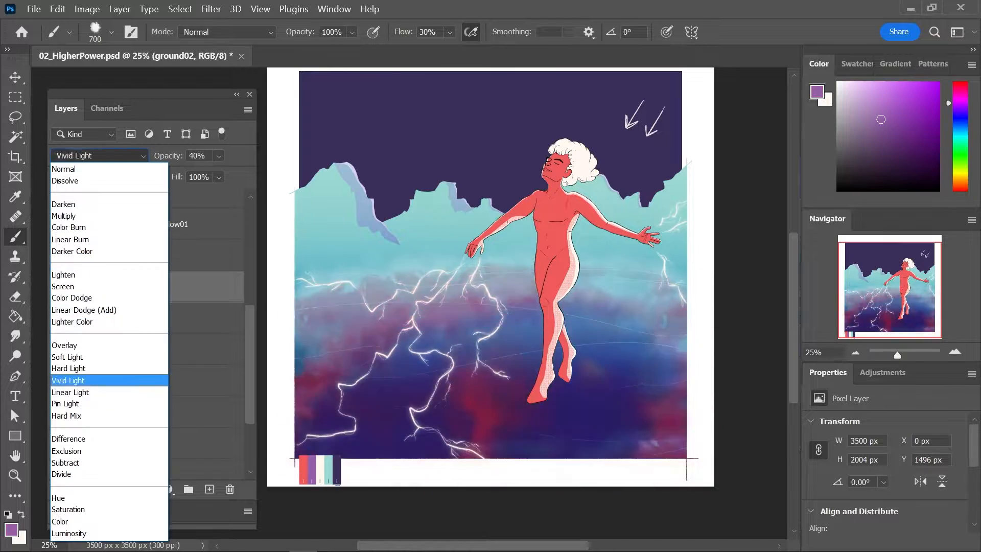
{"action": "left_click", "coordinate": [63, 169]}
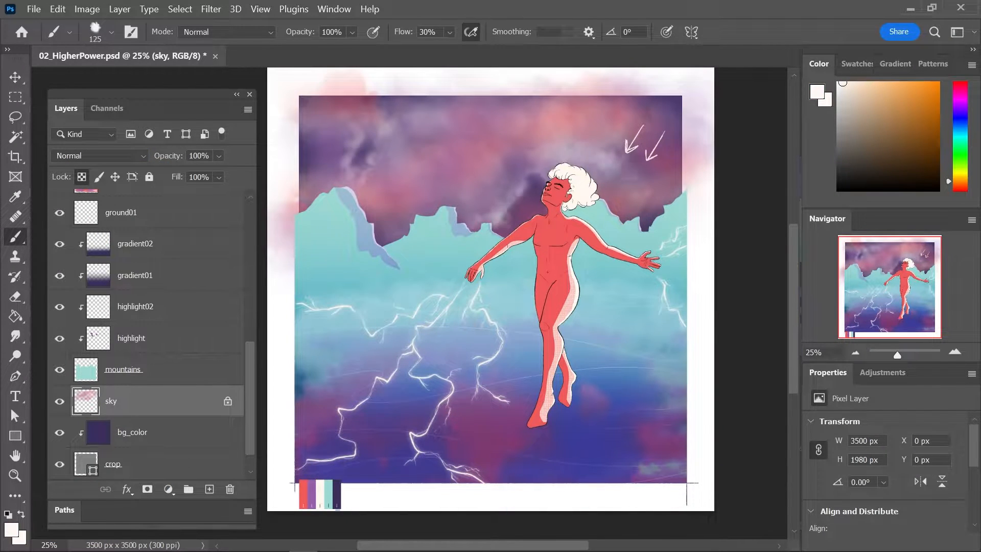
{"action": "left_click", "coordinate": [210, 9]}
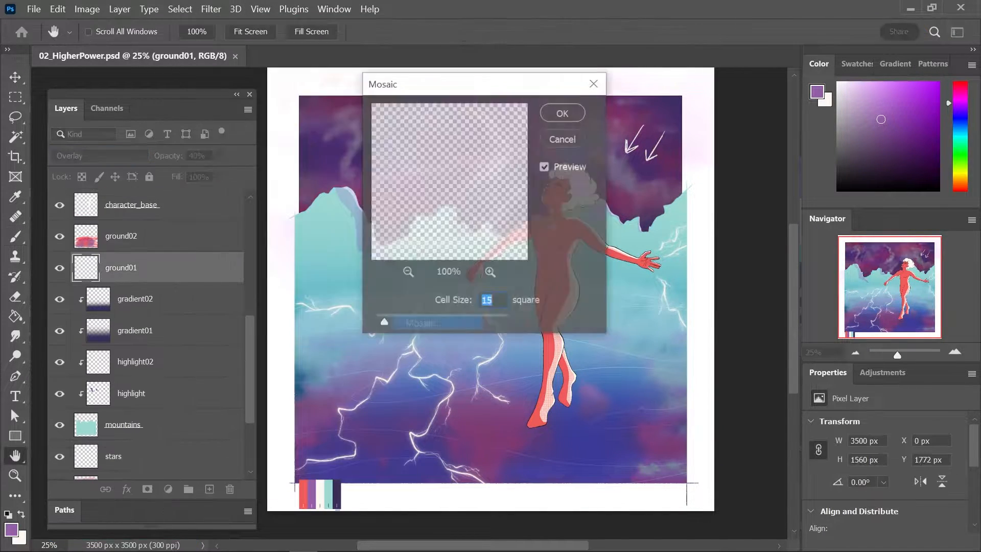
{"action": "left_click", "coordinate": [560, 139]}
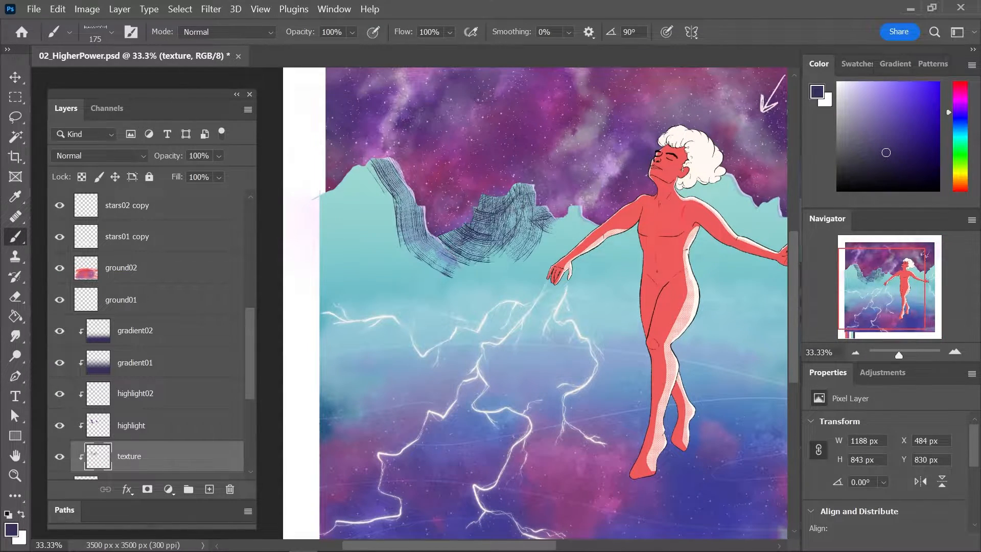
Add the gradient_overlay layer around the figure and set its blend mode to Linear Light
{"action": "left_click", "coordinate": [16, 196]}
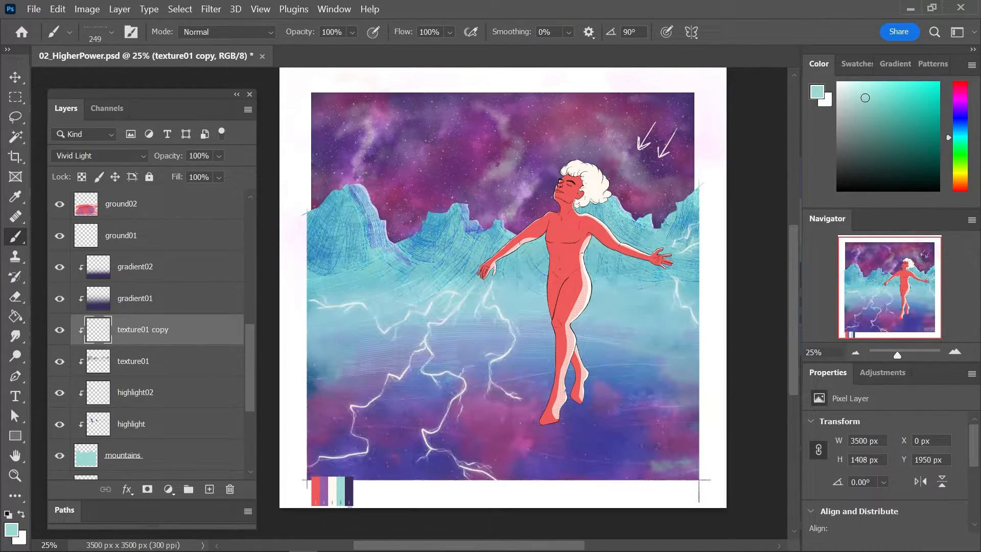
{"action": "left_click", "coordinate": [98, 155]}
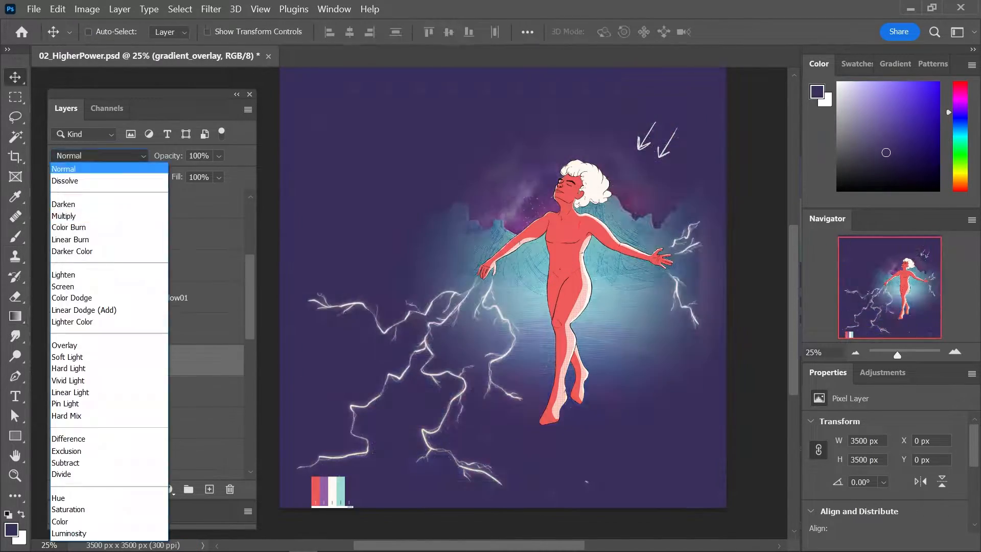
{"action": "left_click", "coordinate": [71, 393]}
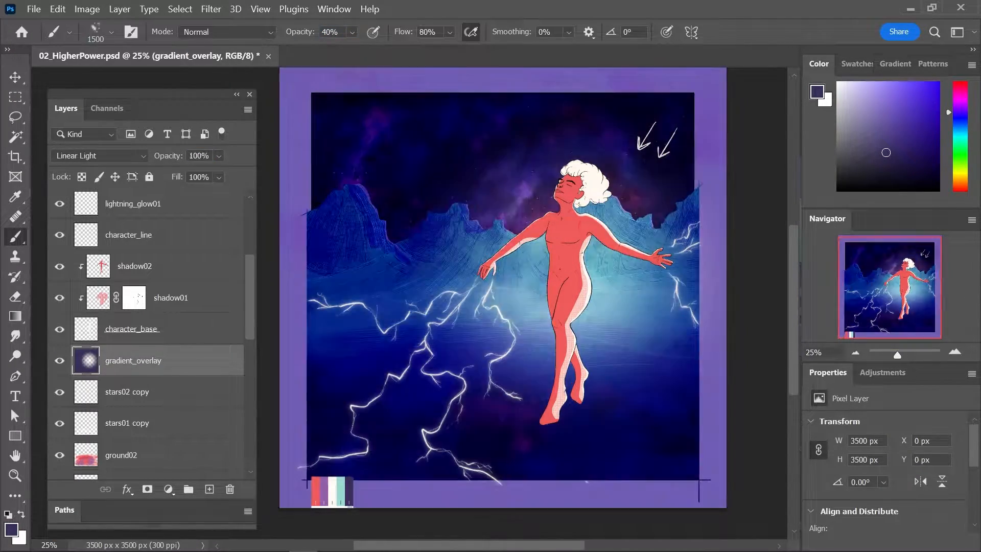
{"action": "left_click", "coordinate": [210, 10]}
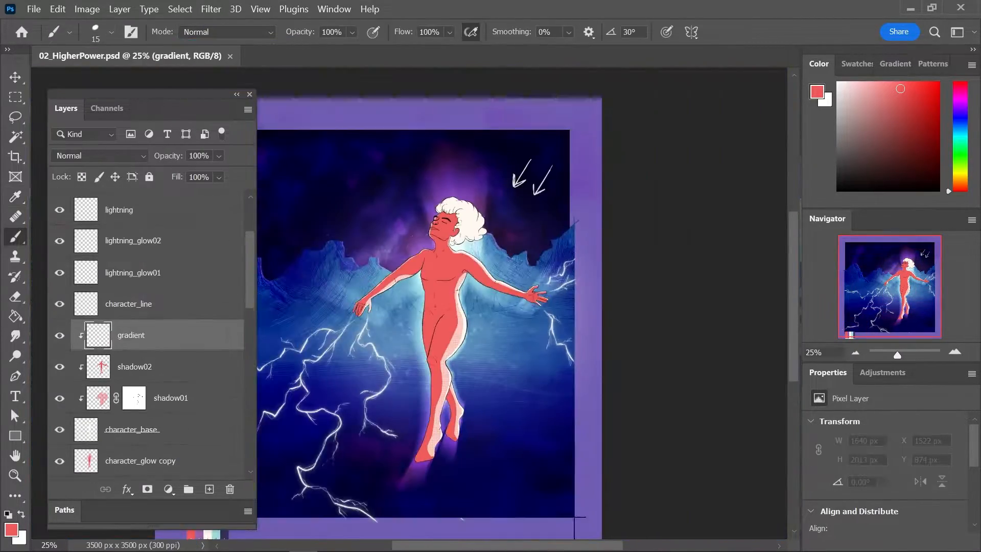
Paint a purple glow beneath the figure's feet and lavender shading on the hair01 layer
{"action": "left_click", "coordinate": [15, 316]}
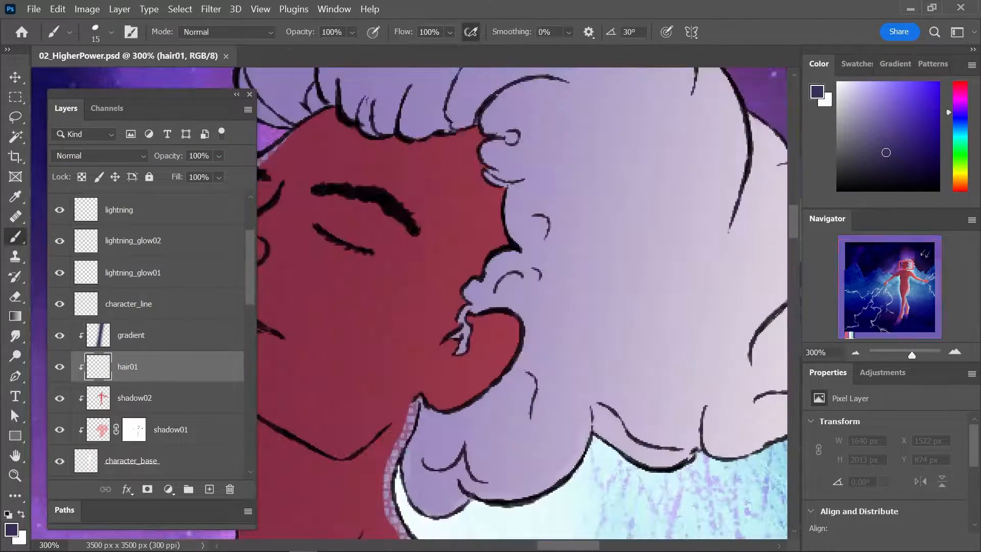
{"action": "left_click", "coordinate": [132, 460]}
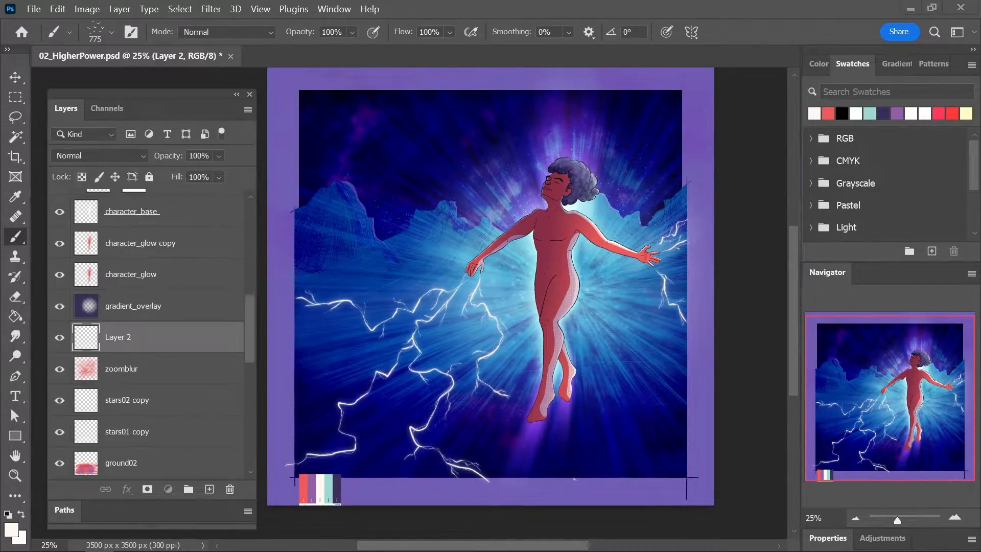
Set the cracks layer to Overlay and mask it to the border and figure
{"action": "left_click", "coordinate": [97, 155]}
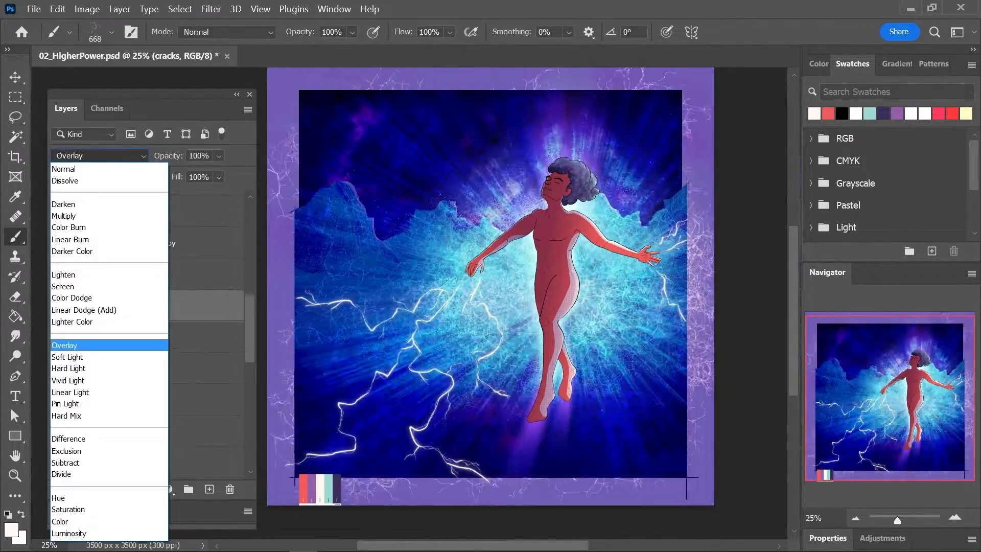
{"action": "left_click", "coordinate": [65, 345]}
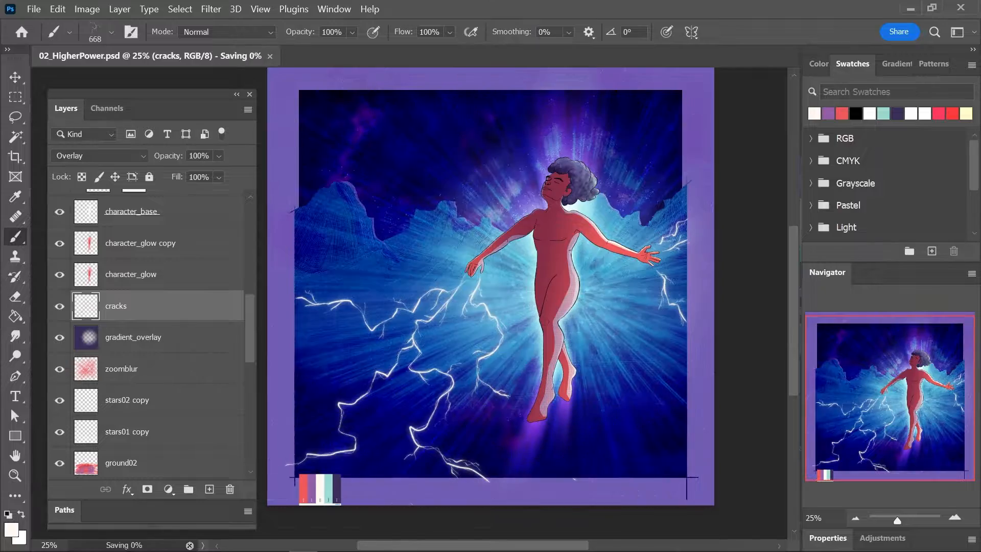
{"action": "left_click", "coordinate": [98, 155]}
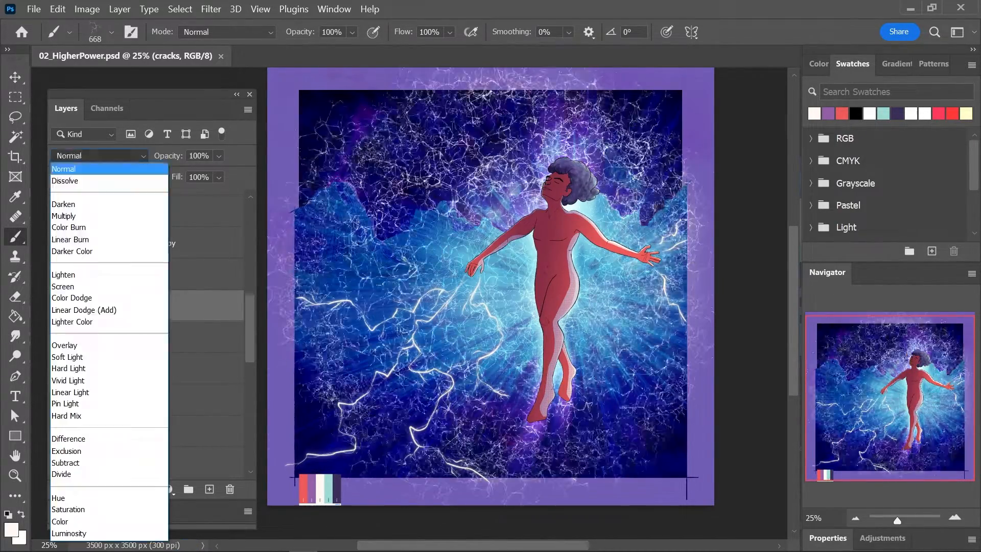
{"action": "left_click", "coordinate": [64, 344]}
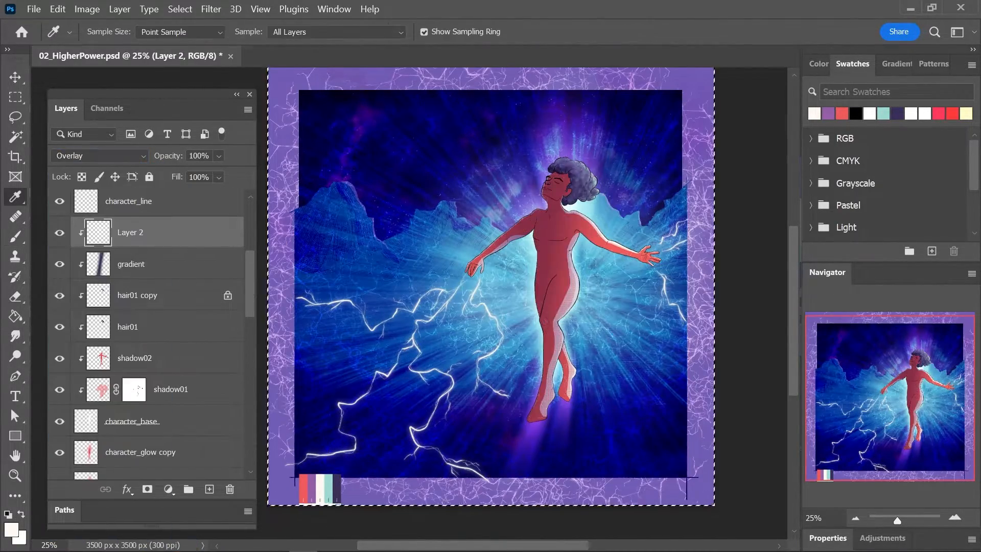
{"action": "left_click", "coordinate": [15, 236]}
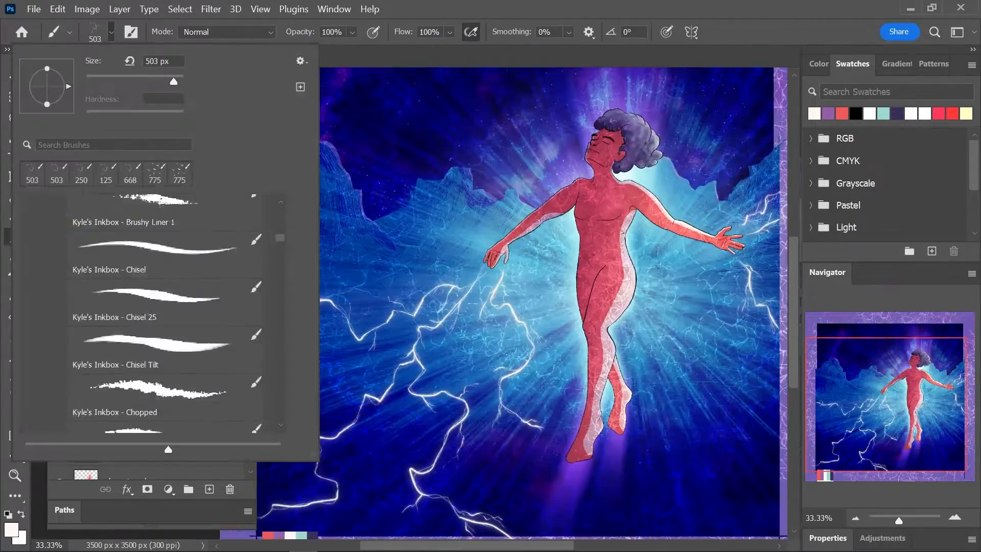
Set the painted vignette layer's blend mode to Multiply to darken the edges
{"action": "left_click", "coordinate": [100, 155]}
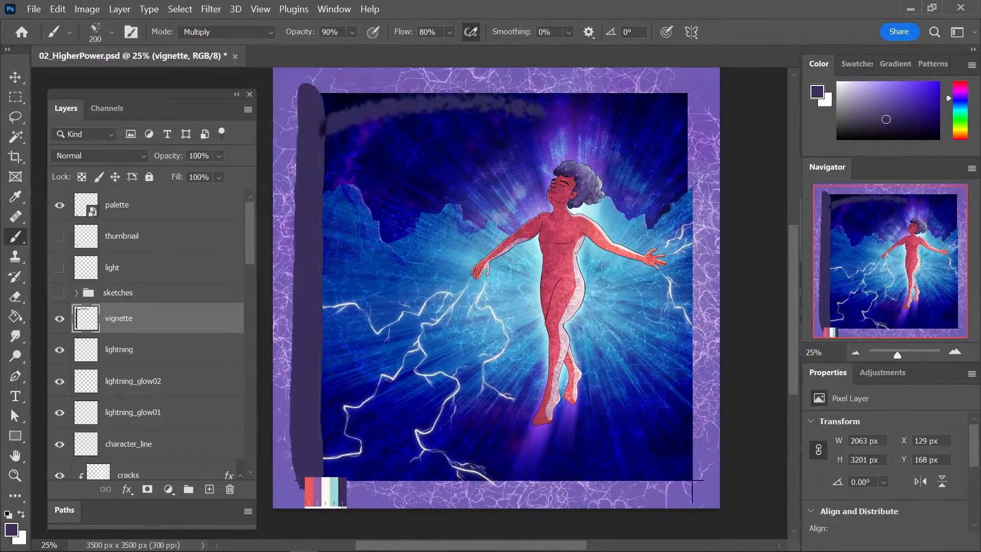
{"action": "left_click", "coordinate": [97, 155]}
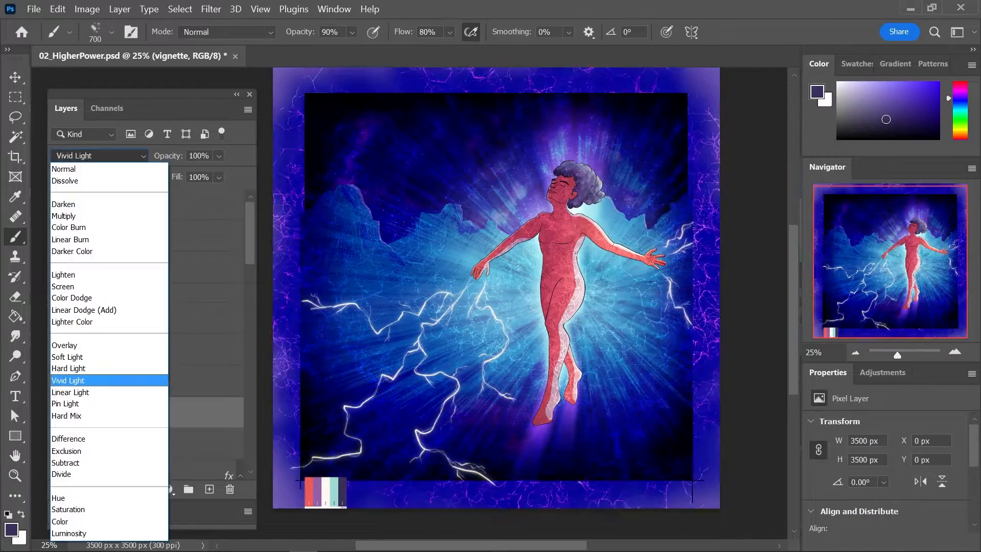
{"action": "left_click", "coordinate": [70, 392]}
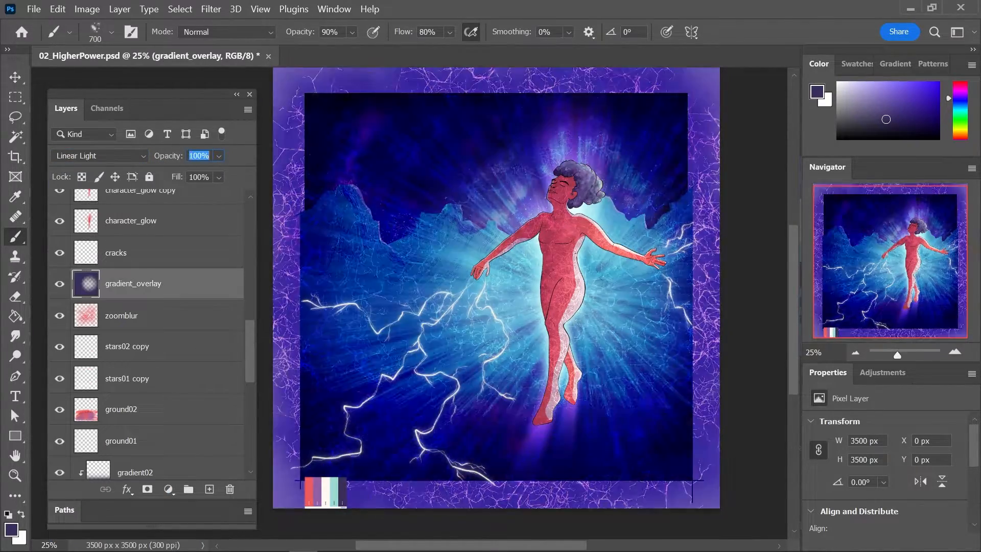